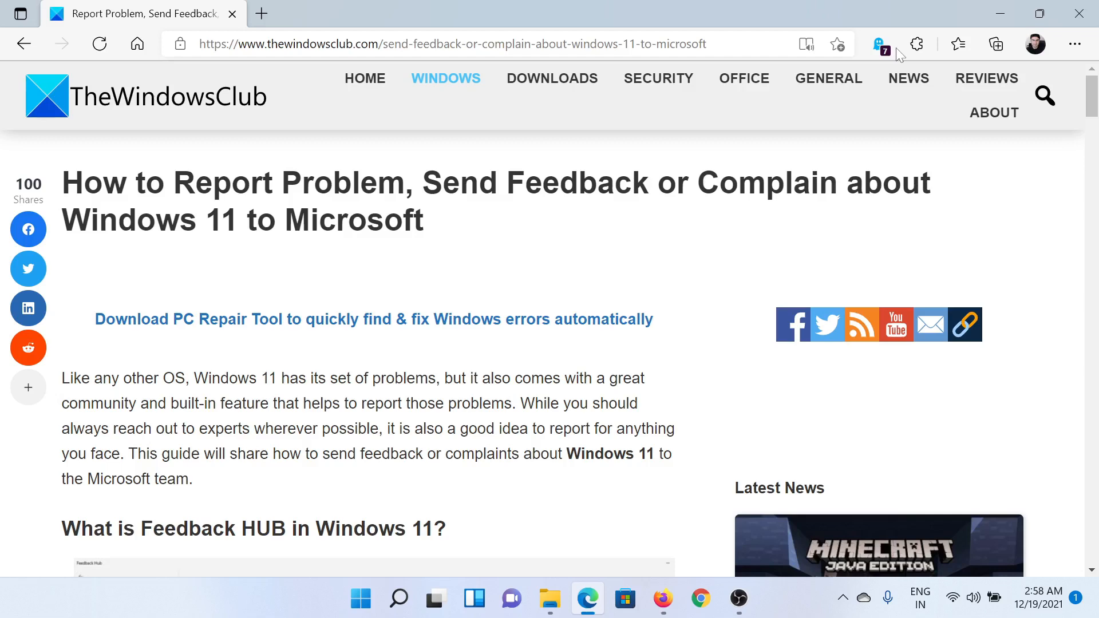
mouse_move(486, 499)
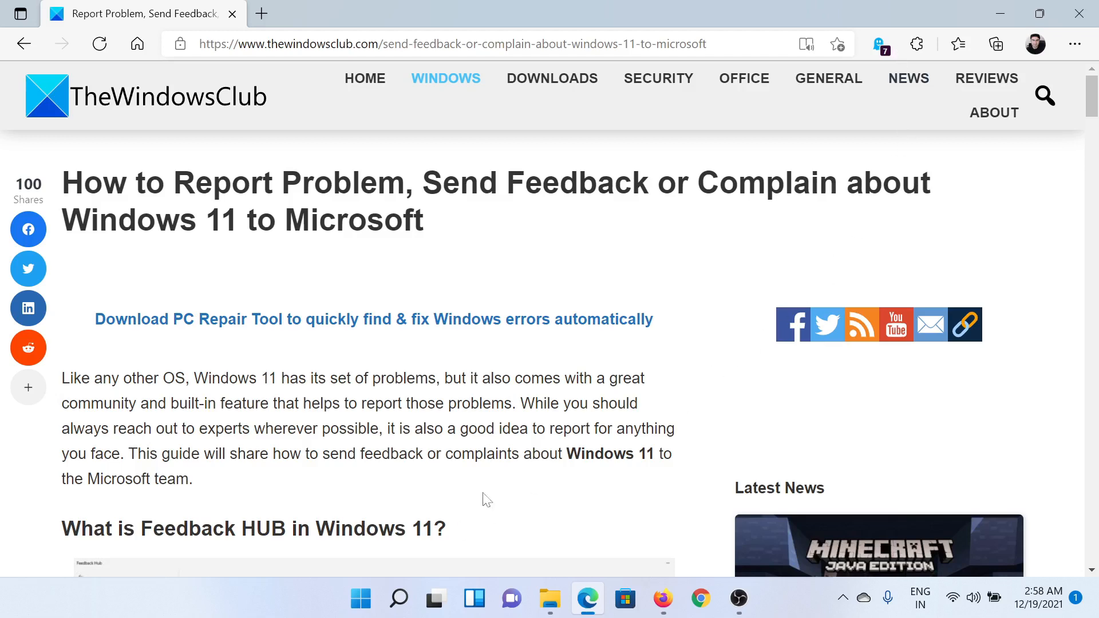
mouse_move(398, 599)
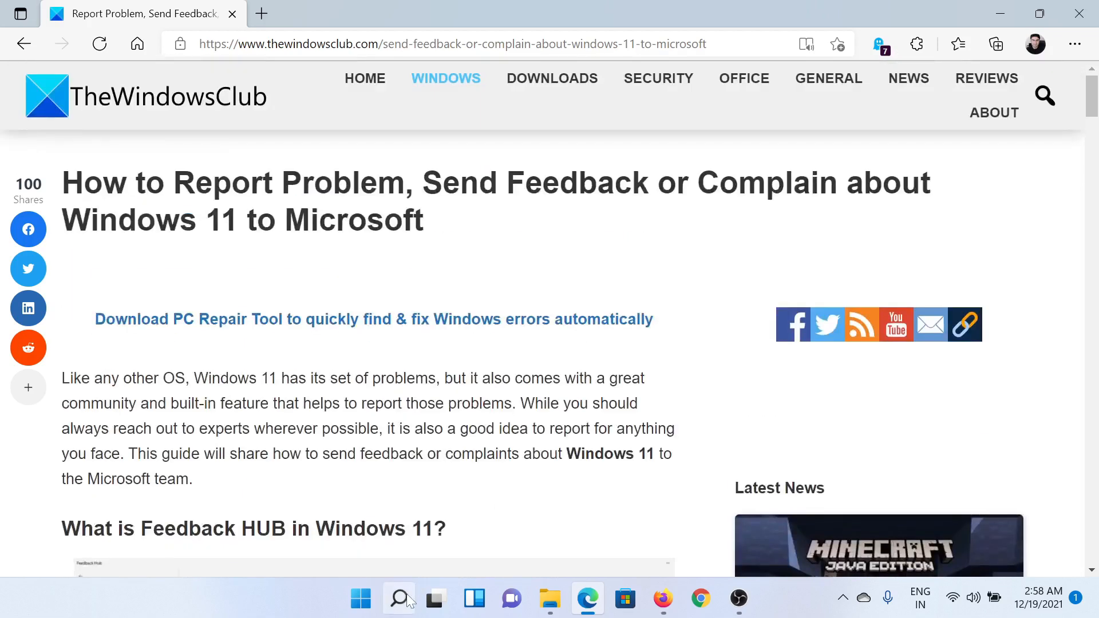
Search Windows for 'feedback Hub' and launch the app to its Welcome page
left_click(399, 599)
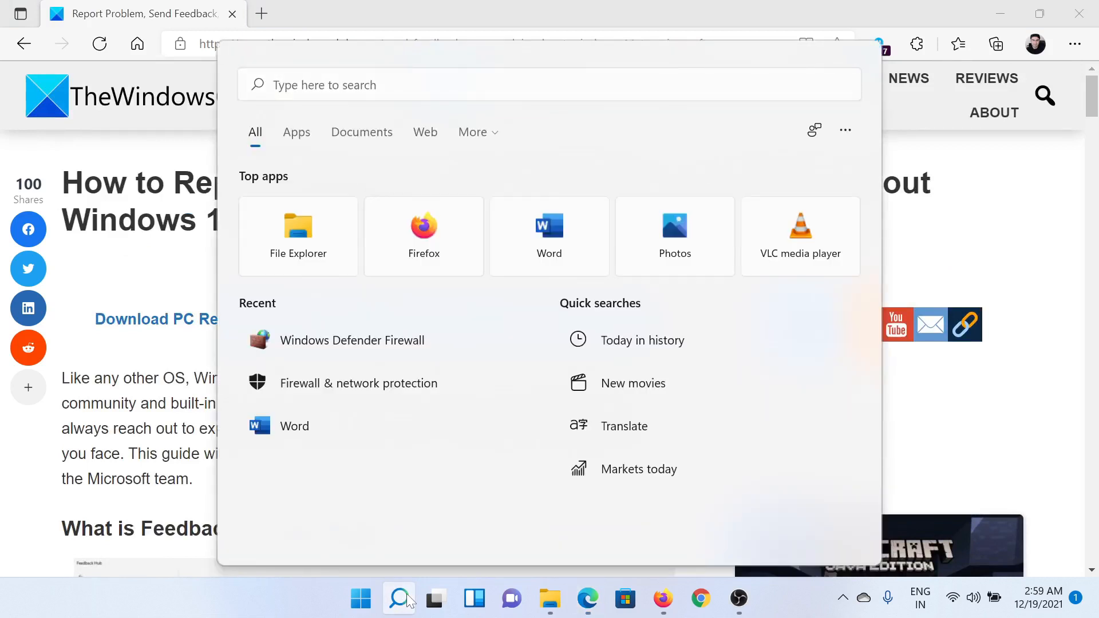
left_click(550, 85)
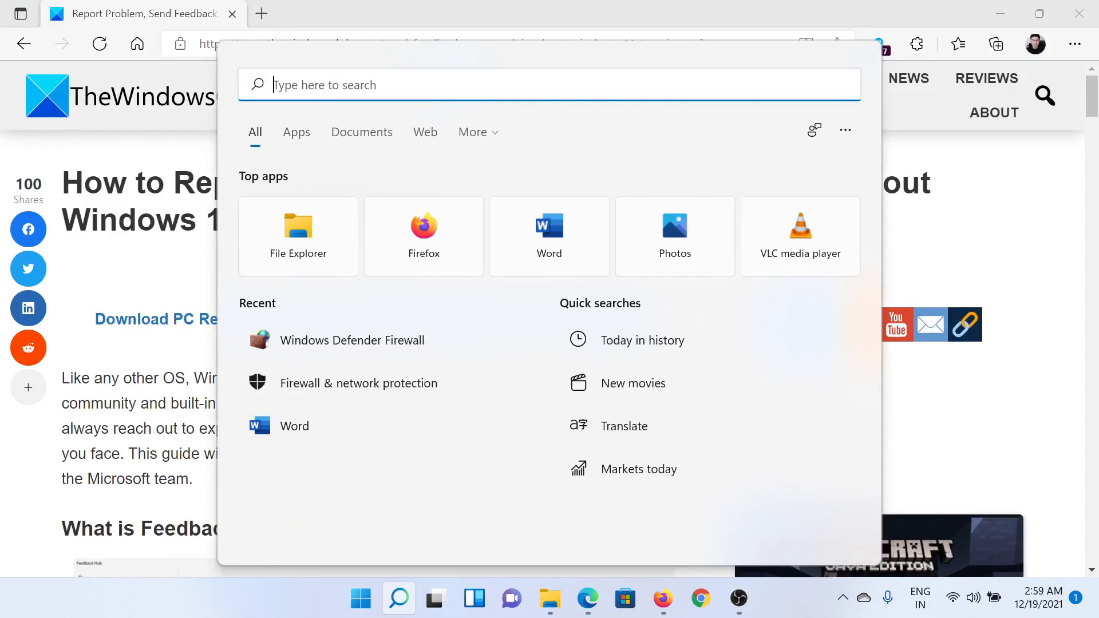
type("feedback Hub")
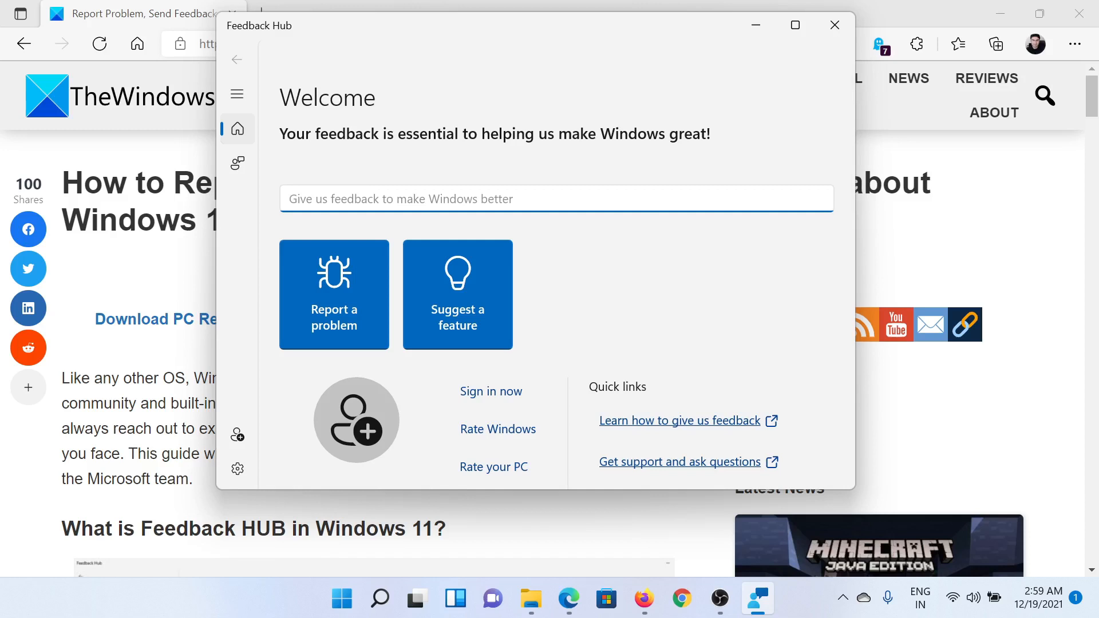
Start a problem report with the summary 'windows freezes'
type("windows f")
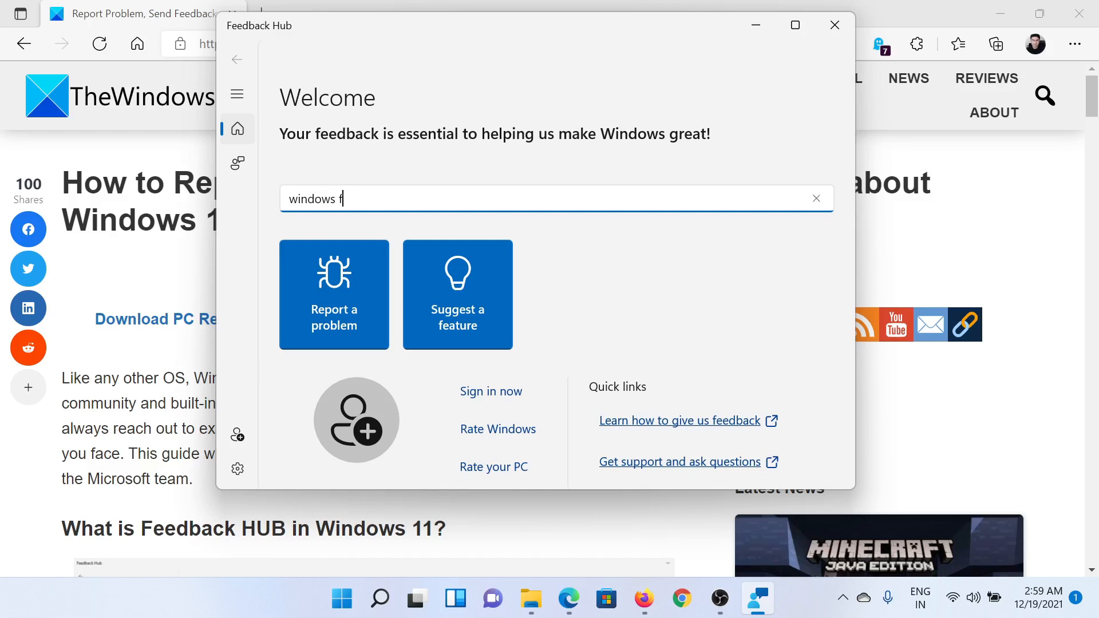
type("reezes")
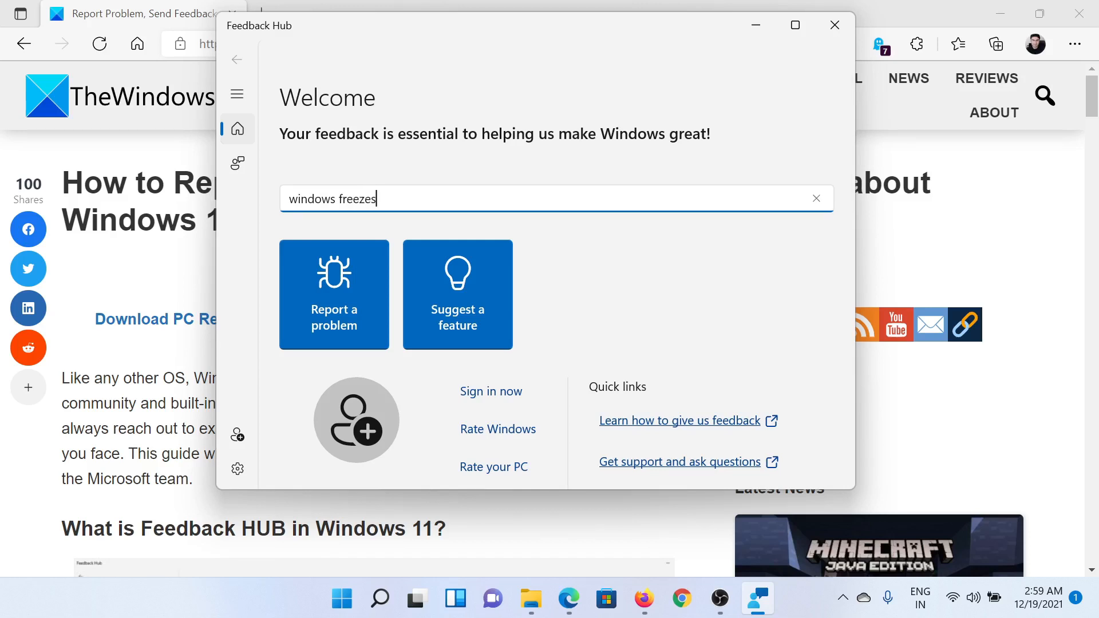
left_click(333, 294)
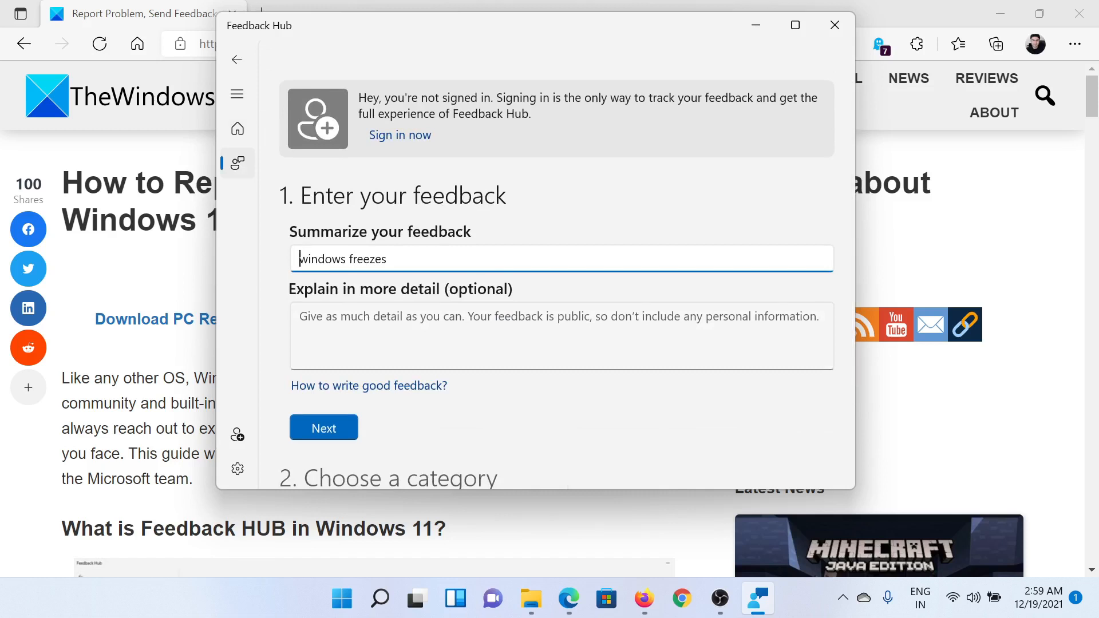
Mark the feedback as a Problem in Network and Internet, General Networking Issues
left_click(323, 427)
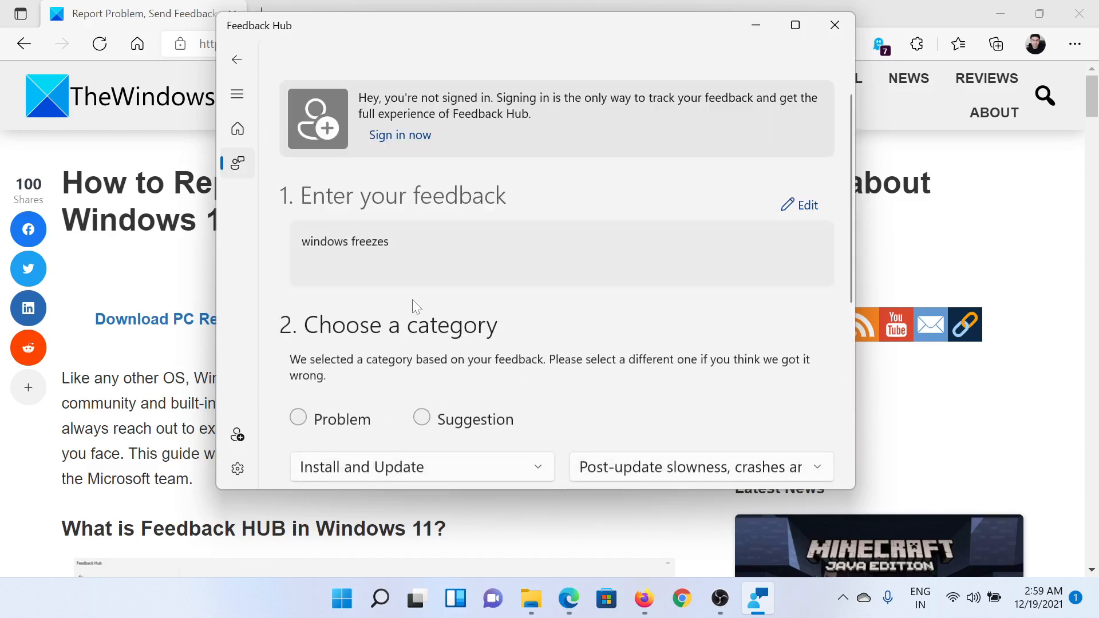
scroll("down", 3)
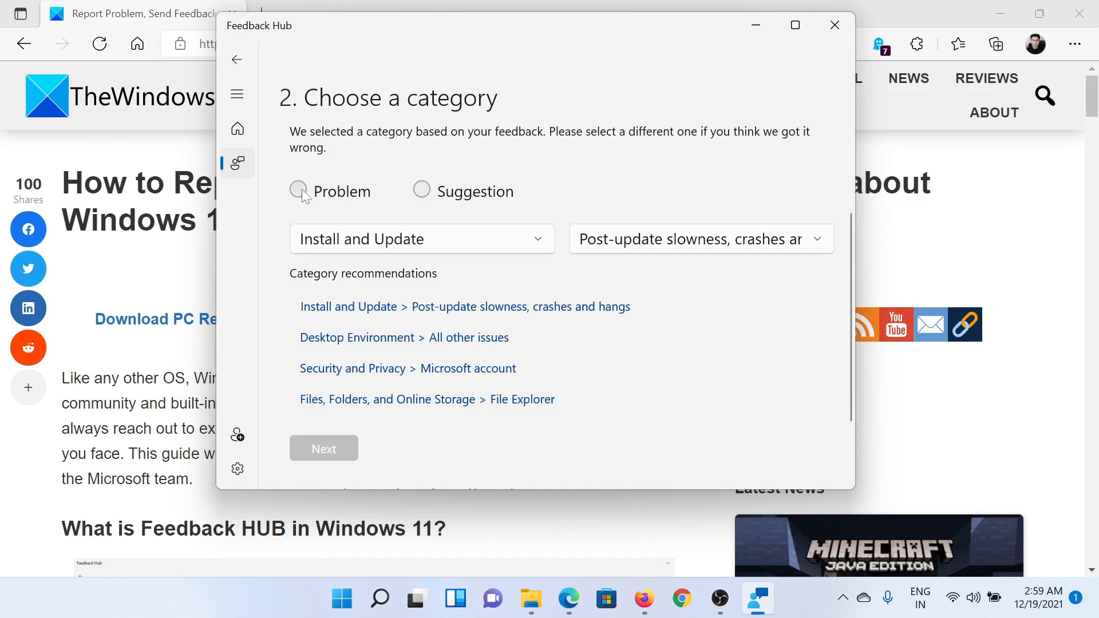
left_click(297, 191)
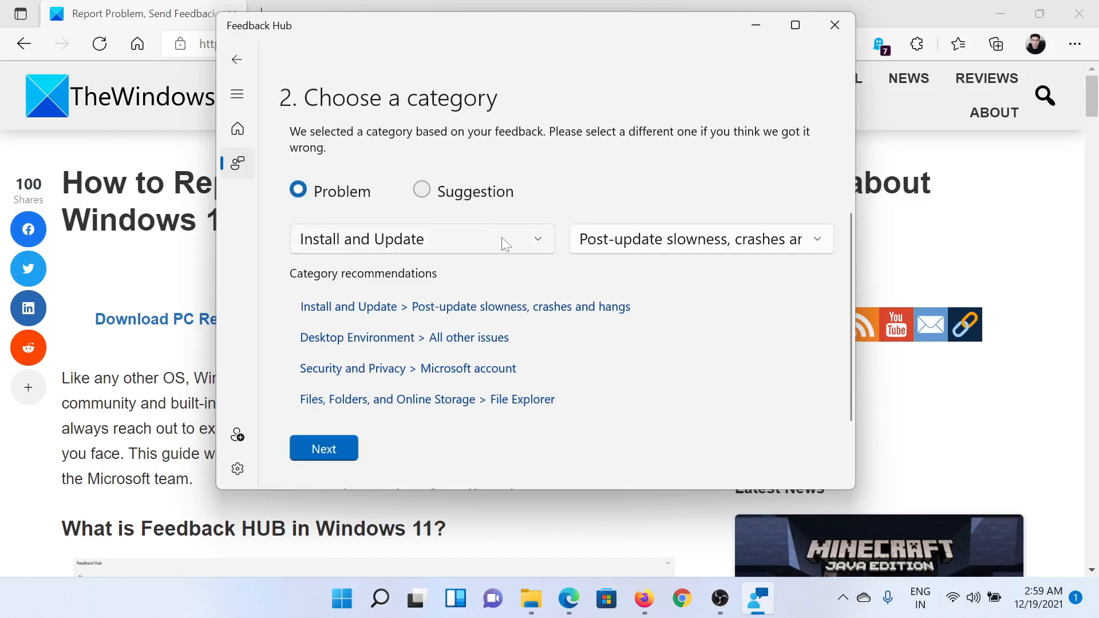
left_click(420, 238)
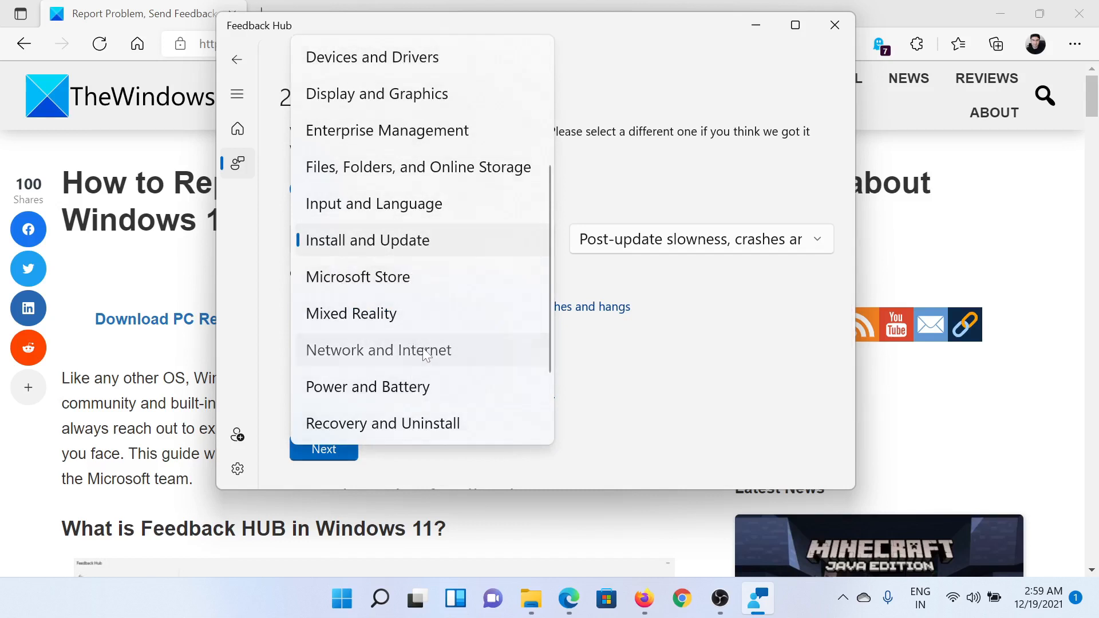
left_click(379, 350)
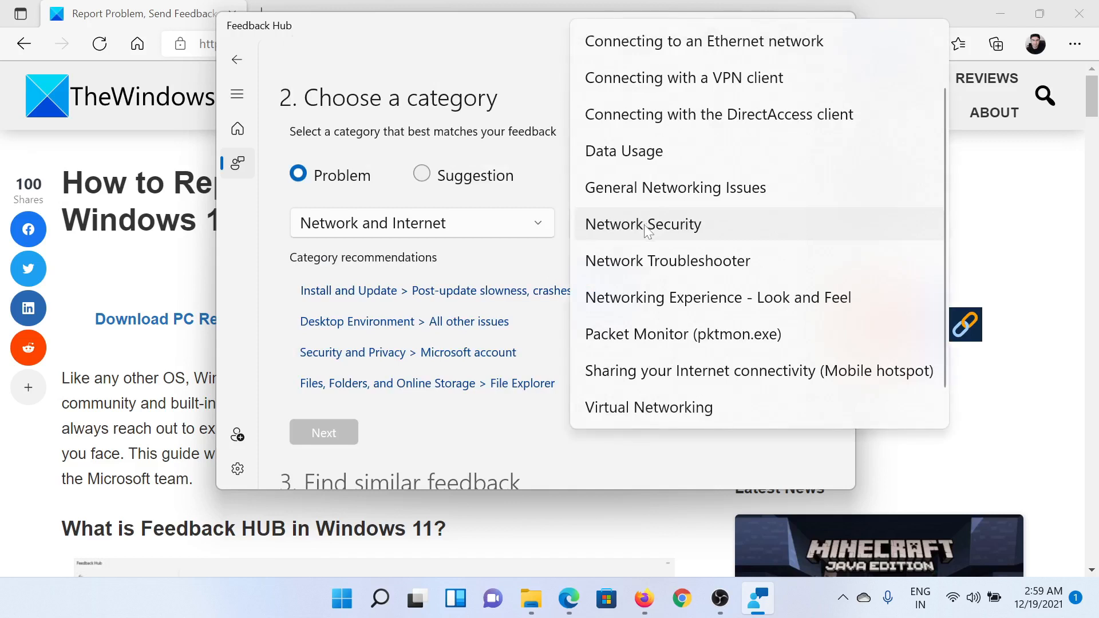
mouse_move(672, 416)
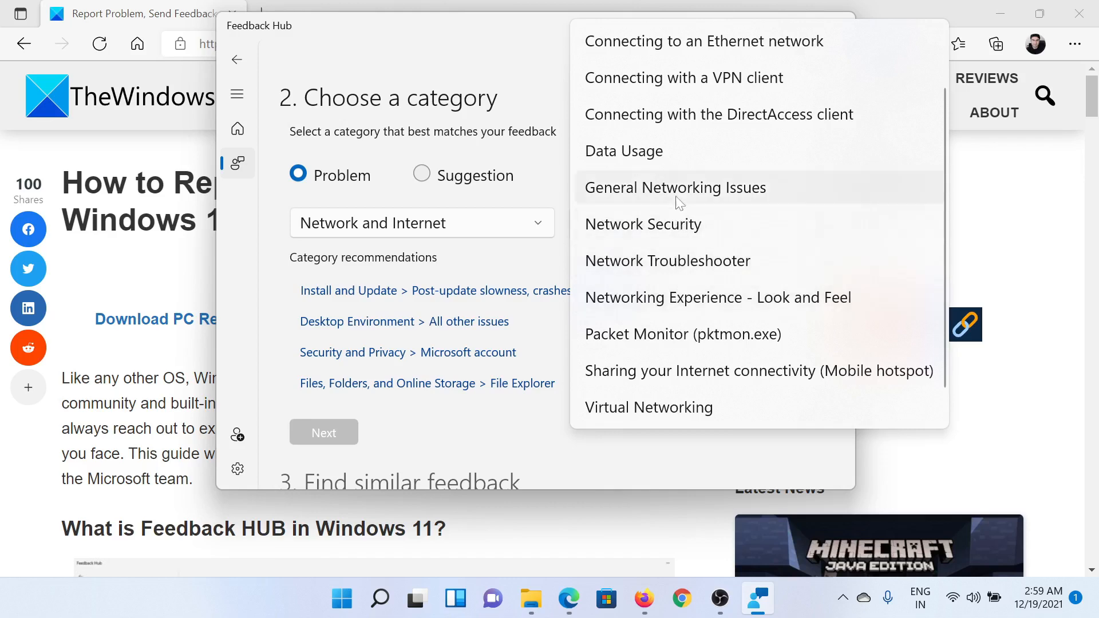
left_click(674, 186)
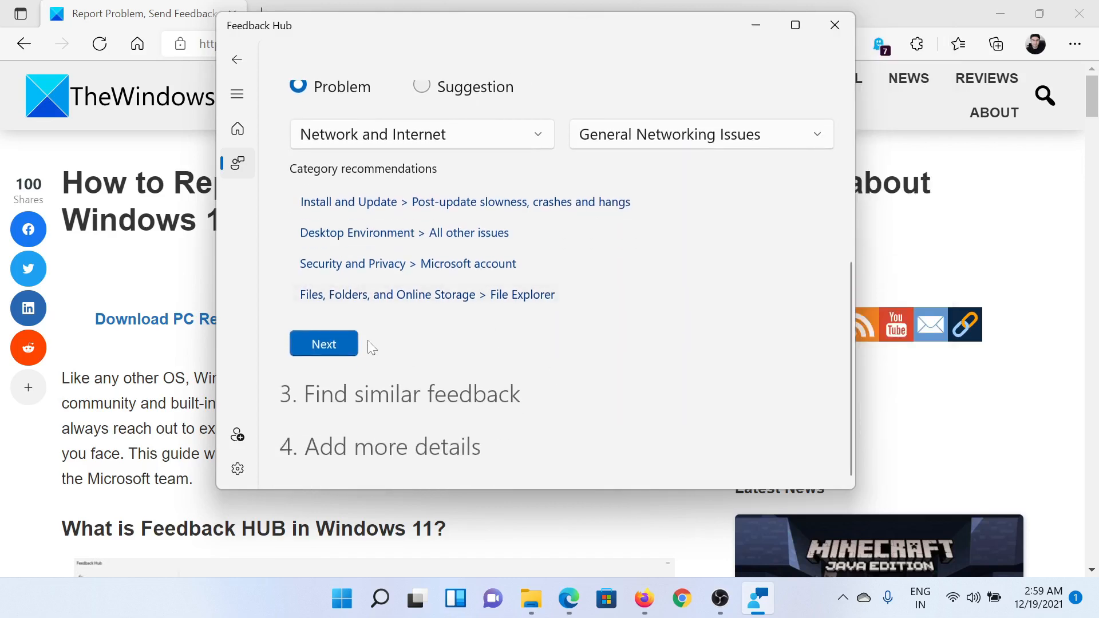
Confirm the category and browse the Find similar feedback list
left_click(323, 344)
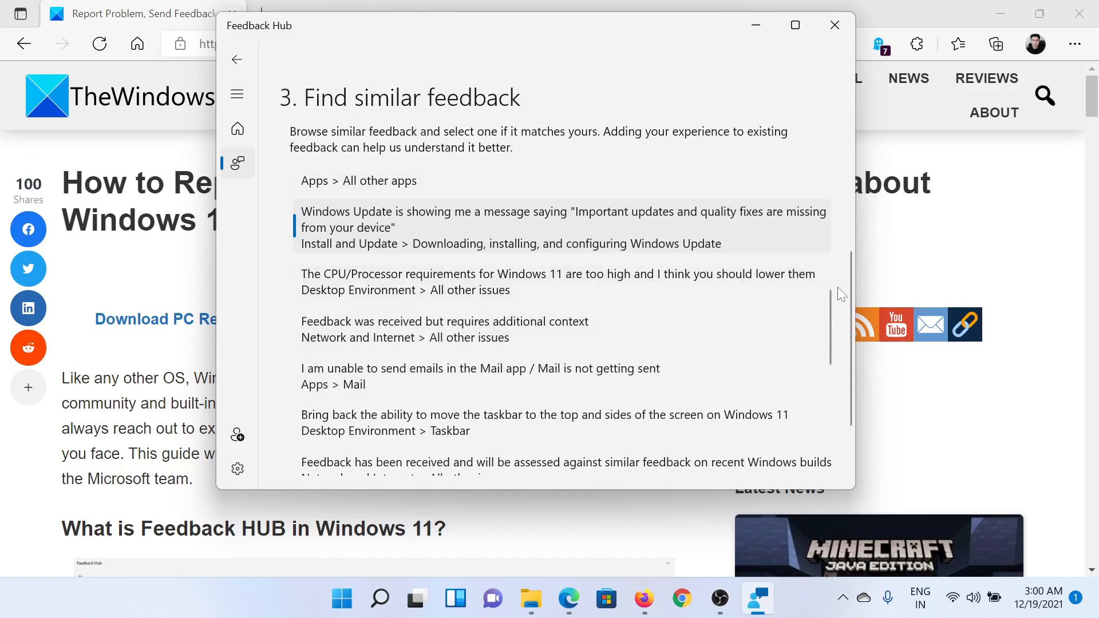
scroll("down", 3)
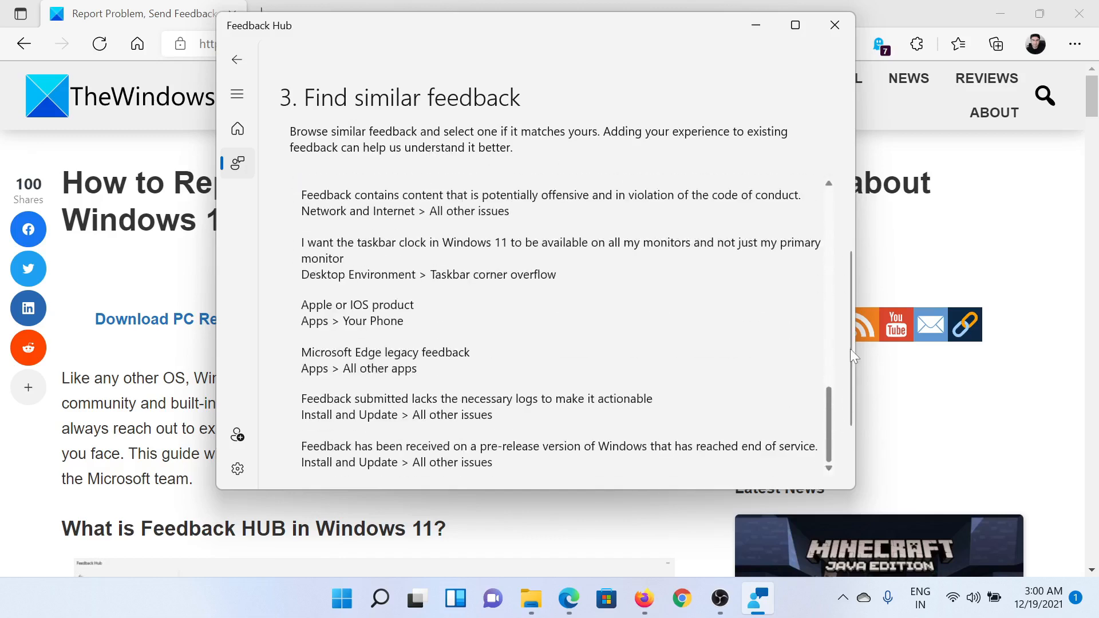
scroll("down", 3)
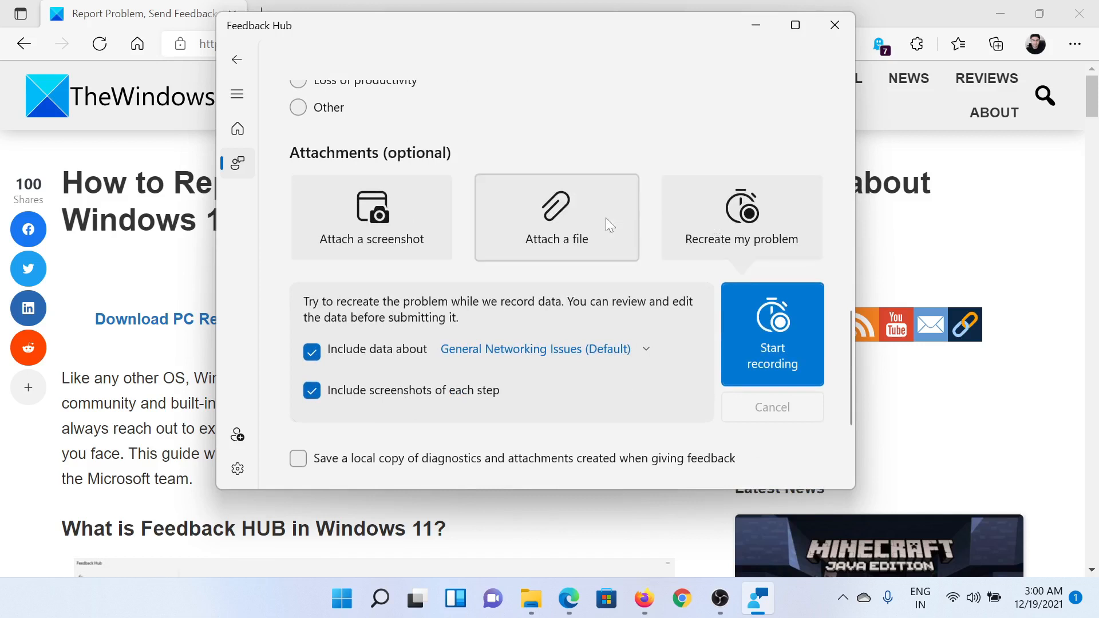
Tick 'I agree to send attached files and diagnostics to Microsoft', enabling Submit
scroll("down", 3)
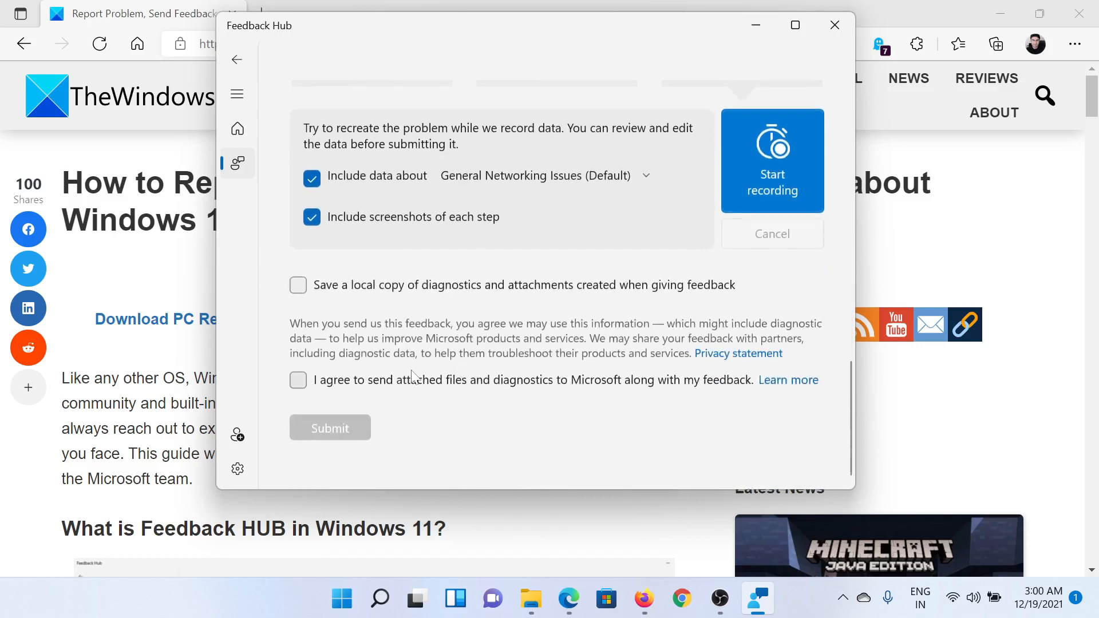
left_click(298, 380)
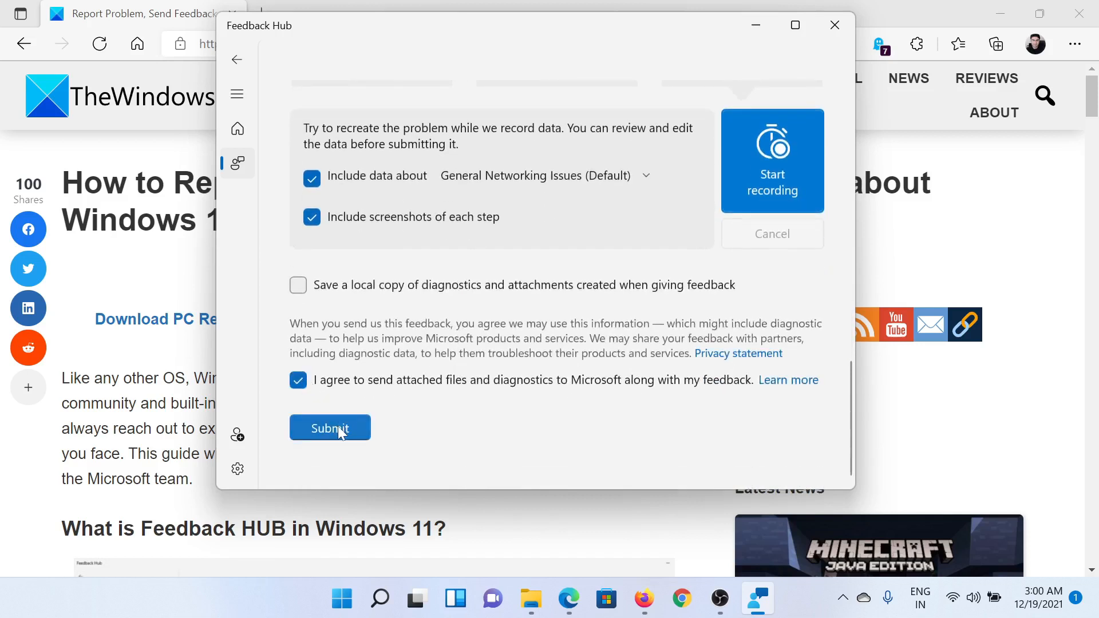